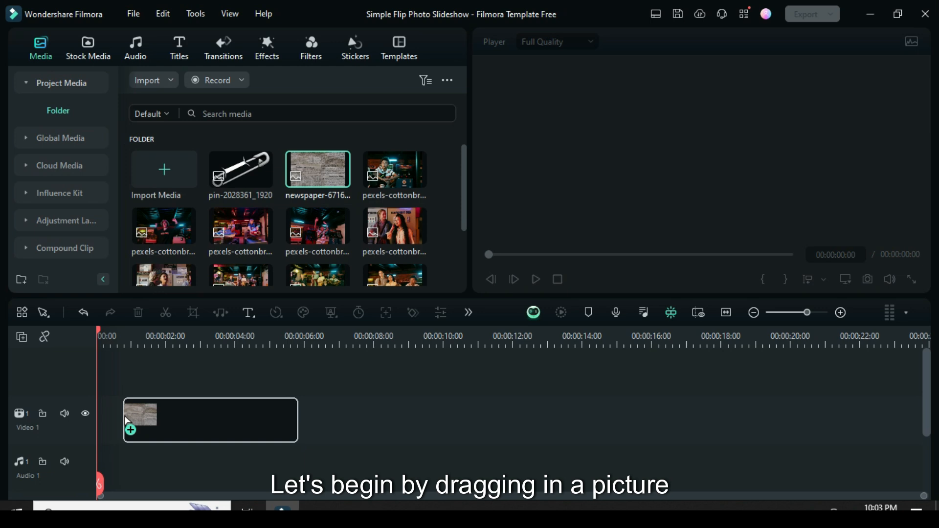
Crop the 20-second newspaper image to fit and add a Vignette with radius 100.
right_click(135, 419)
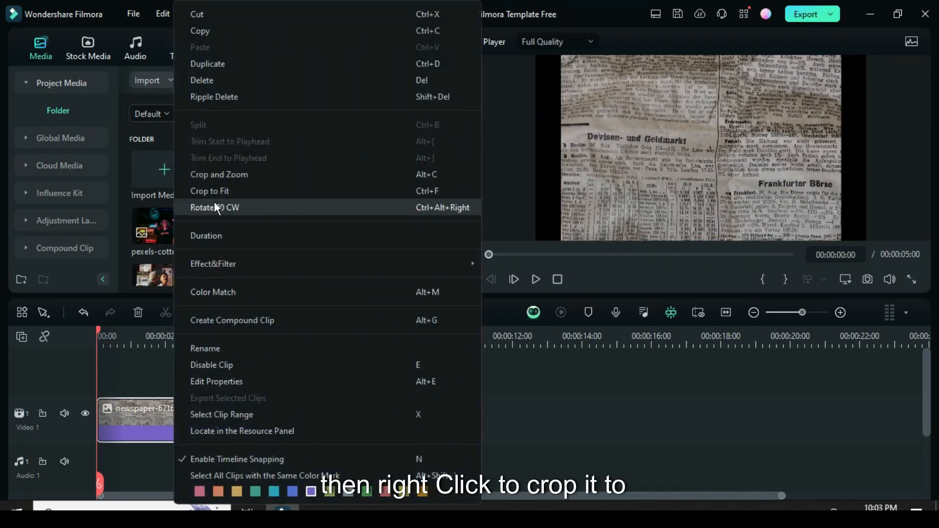
click(210, 190)
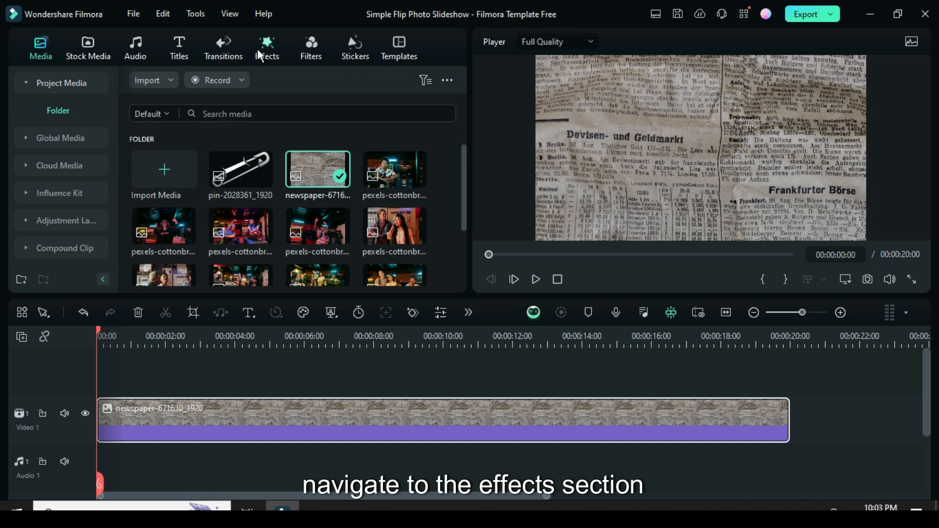
click(266, 48)
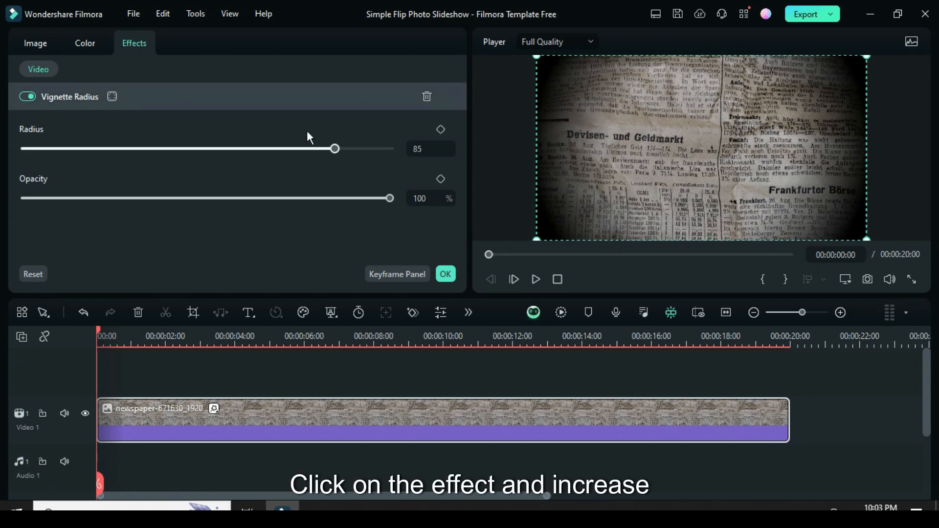
drag(334, 149, 389, 148)
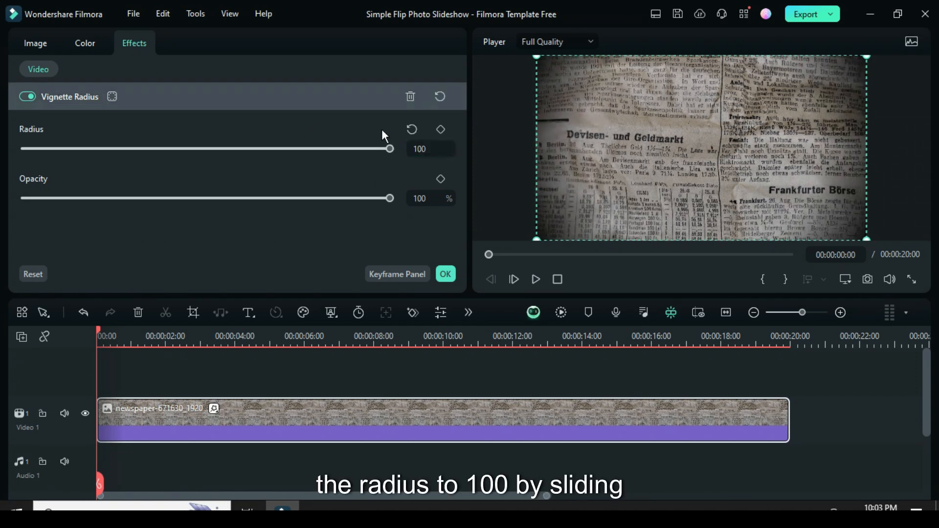
click(40, 48)
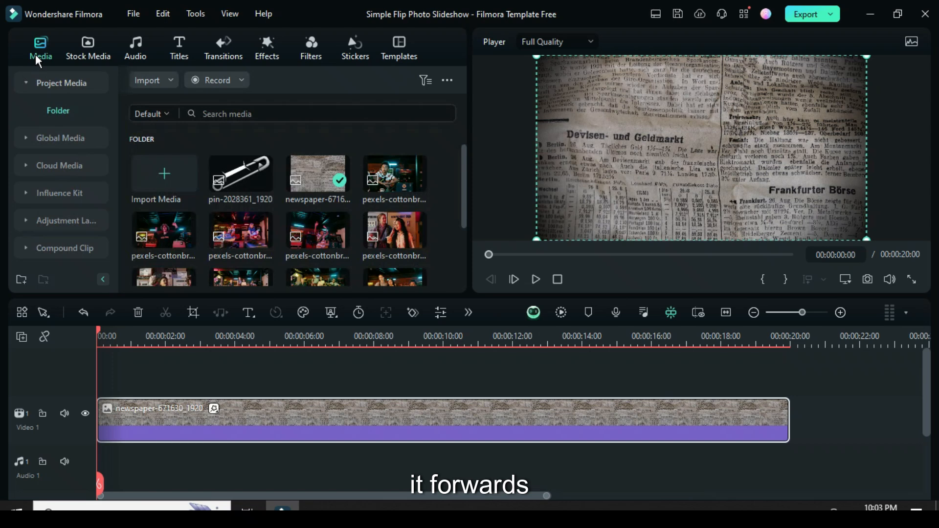
Apply a Pan & Zoom to the arcade photo on Video 2, with start and end swapped.
scroll(down, 3)
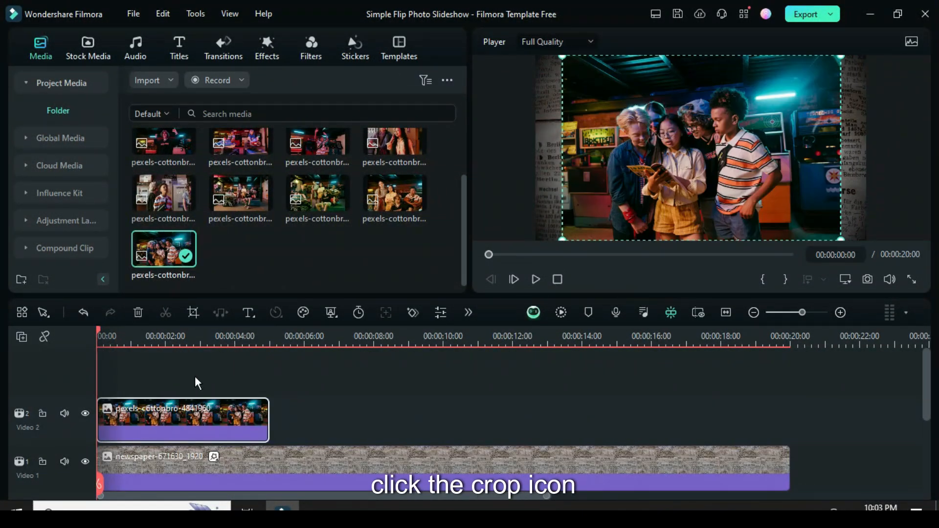
click(193, 312)
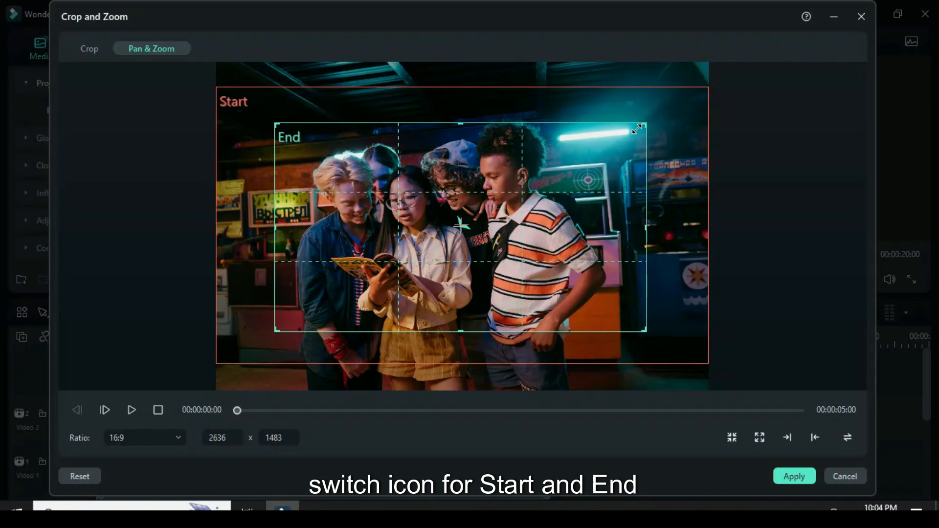
click(847, 437)
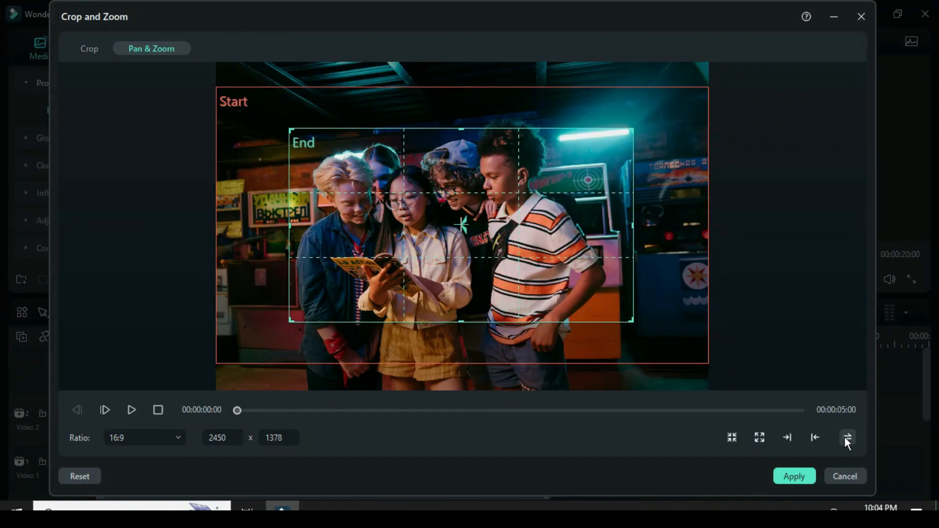
click(846, 437)
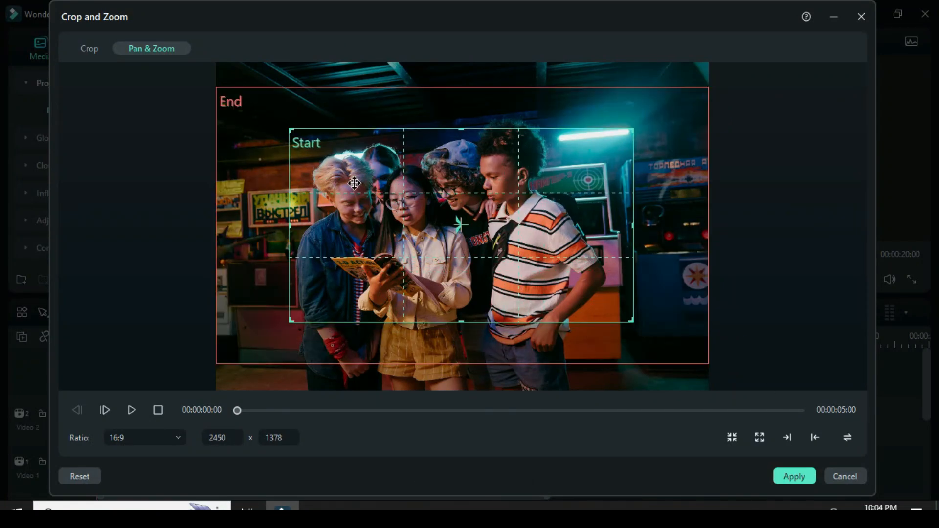
click(793, 476)
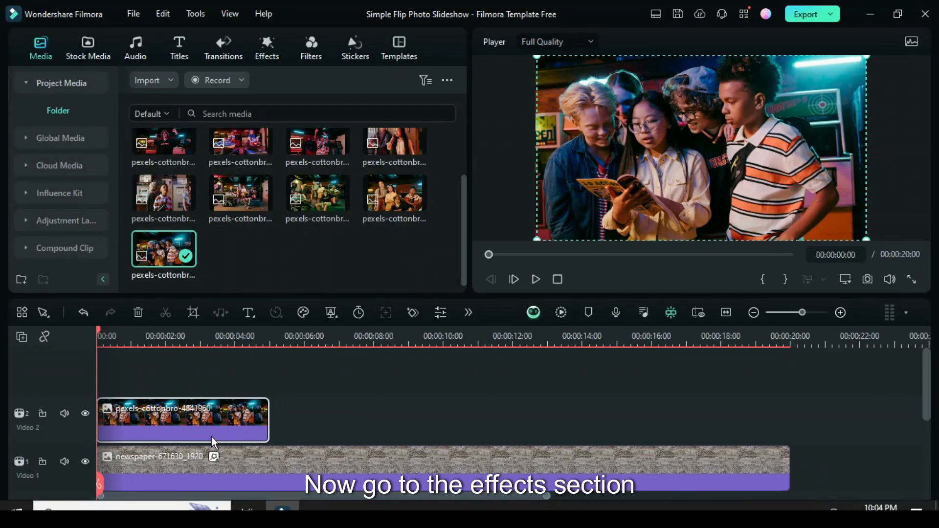
Add the Border effect to the photo clip with size 7 and blur 2.
click(266, 48)
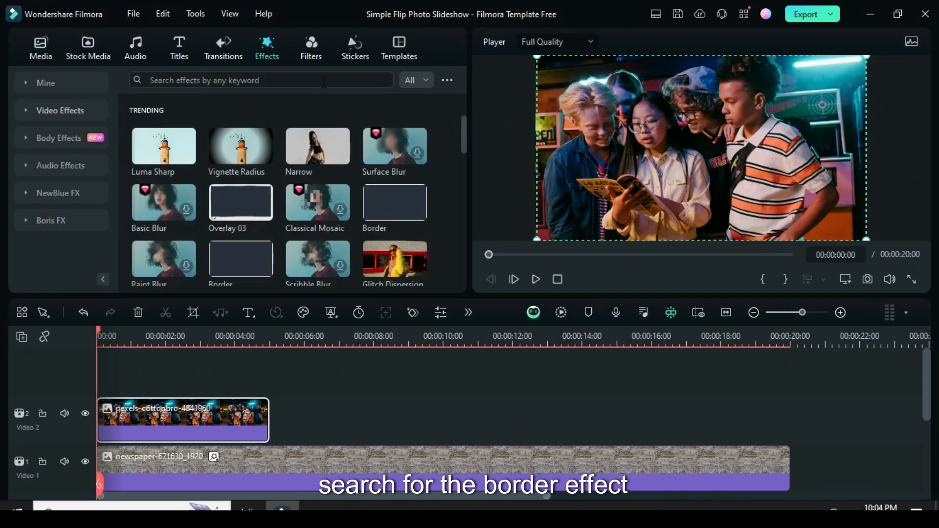
text(b)
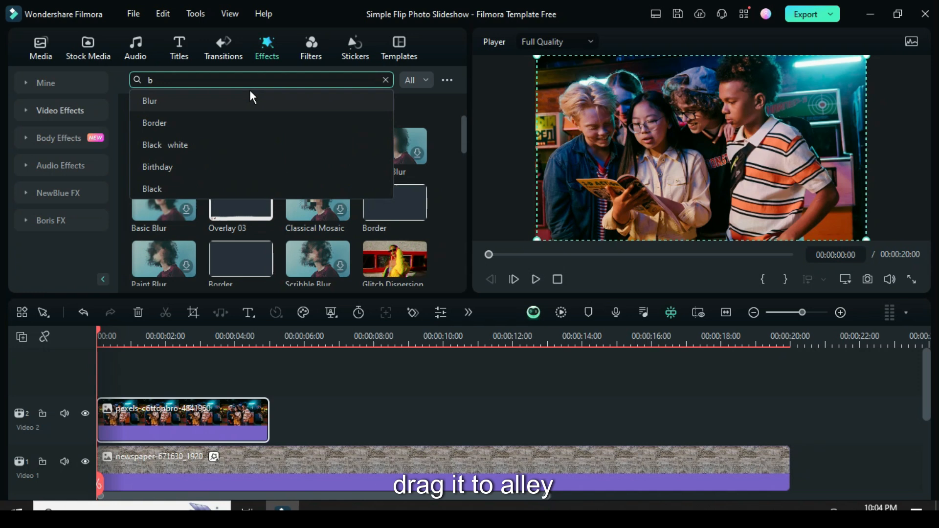
click(154, 122)
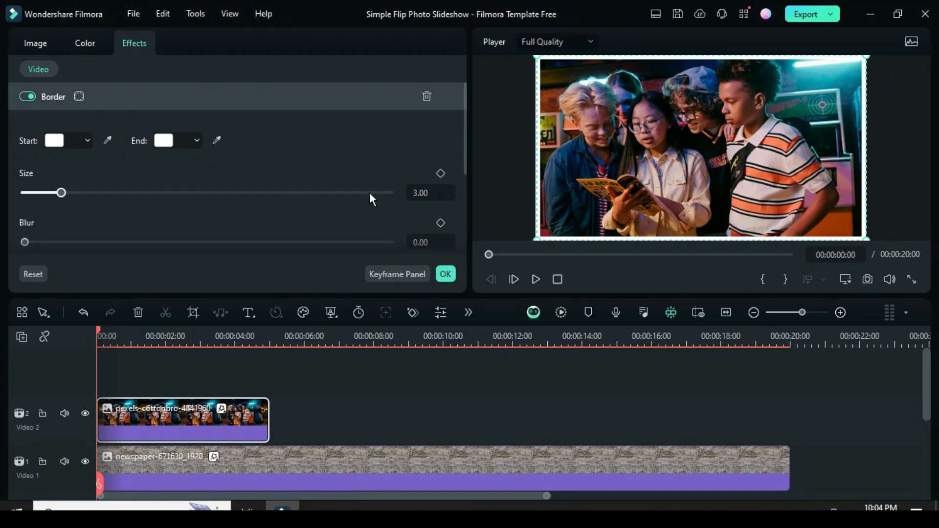
drag(60, 192, 110, 192)
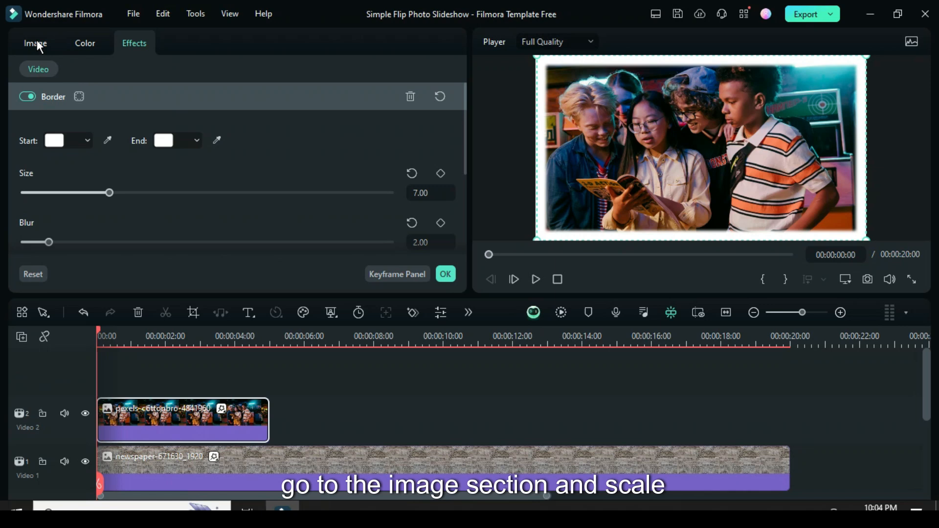
Scale the photo to 60%, add a black drop shadow, and apply Flip Up1.
click(35, 42)
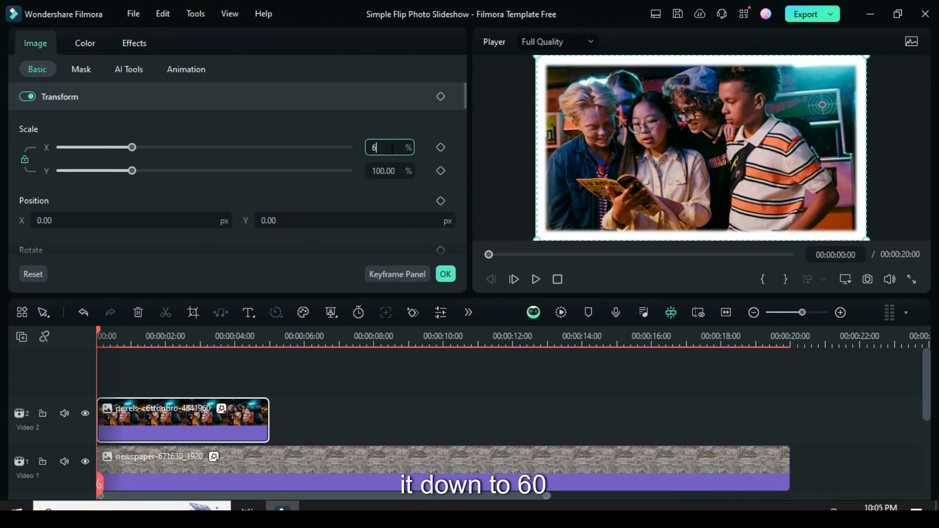
scroll(down, 3)
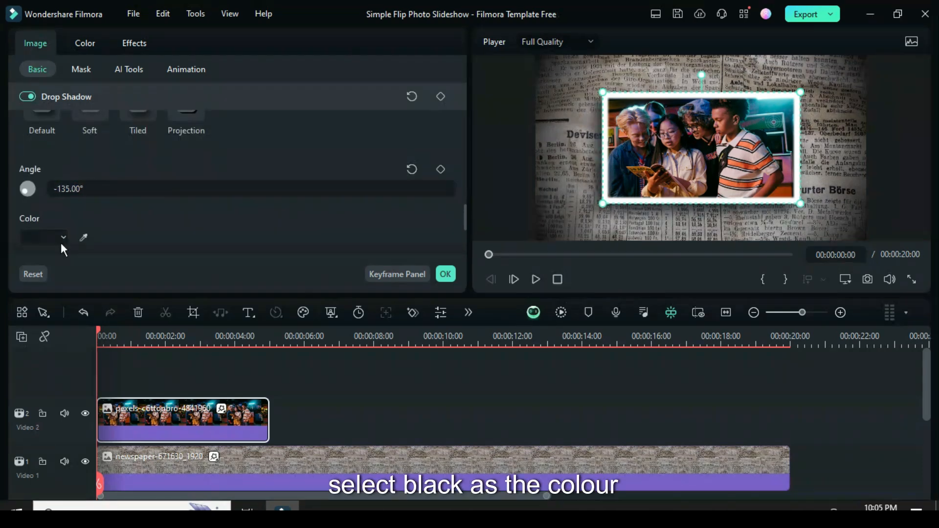
click(42, 237)
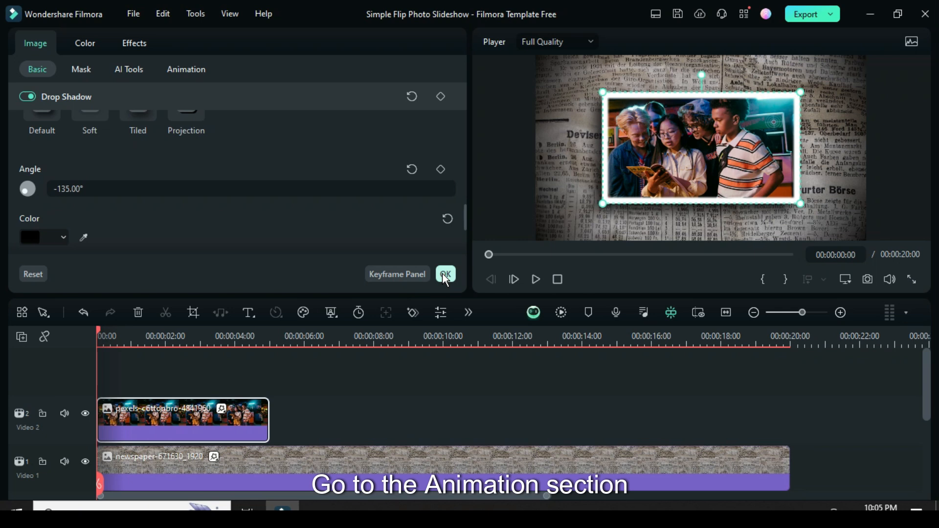
click(186, 69)
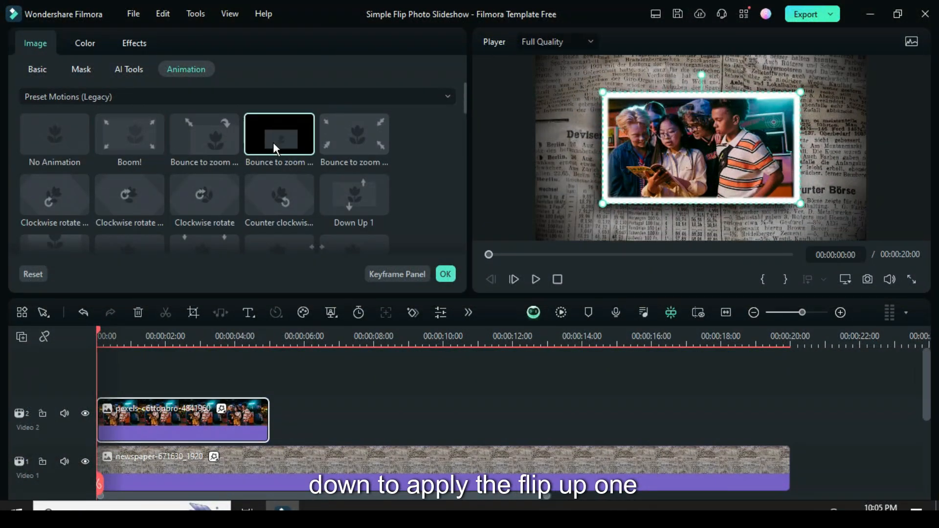
scroll(down, 3)
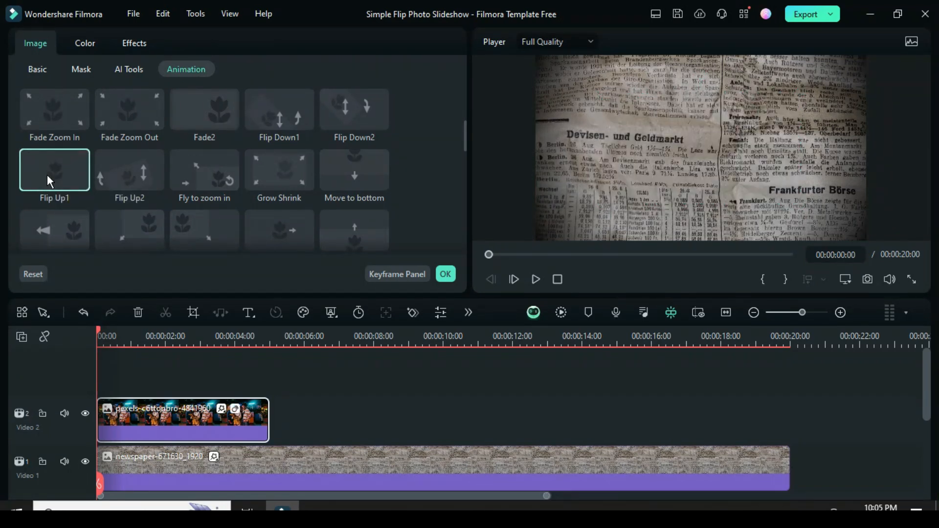
click(266, 48)
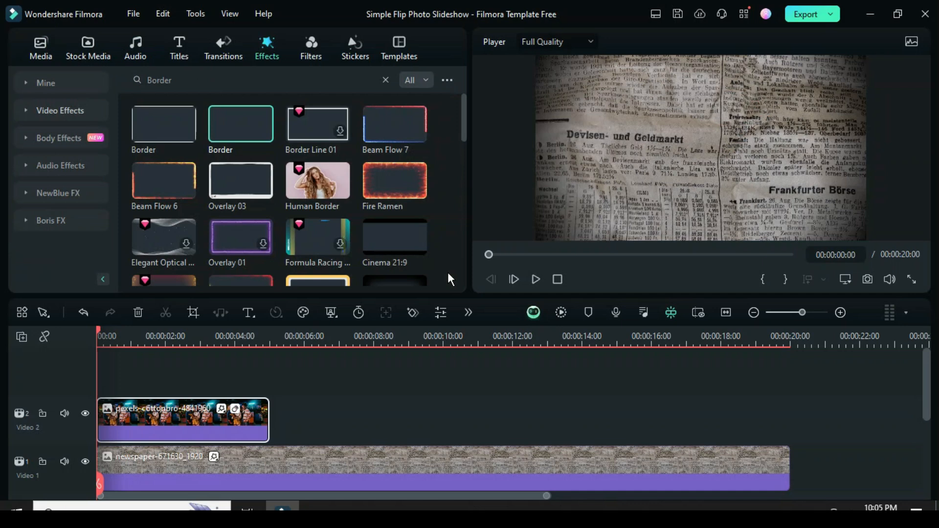
Copy the photo clip and paste ten staggered copies onto separate tracks.
right_click(183, 419)
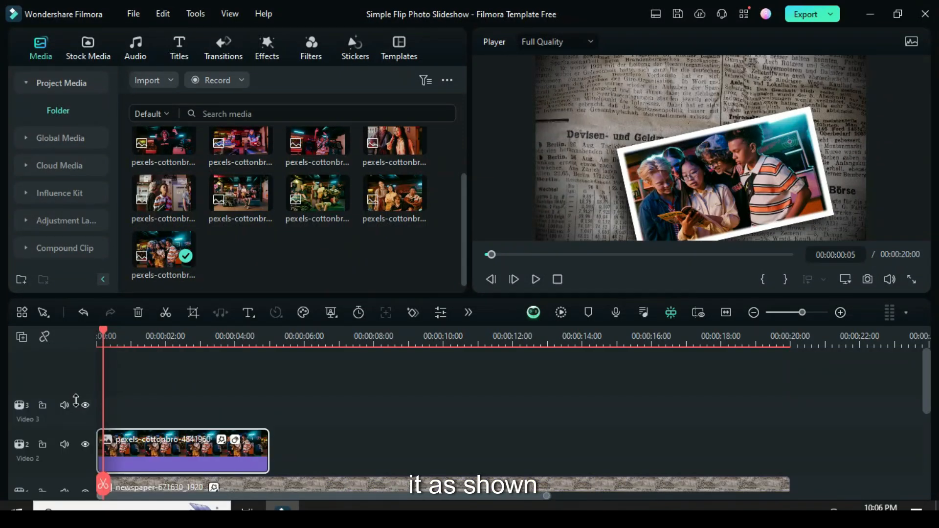
right_click(183, 451)
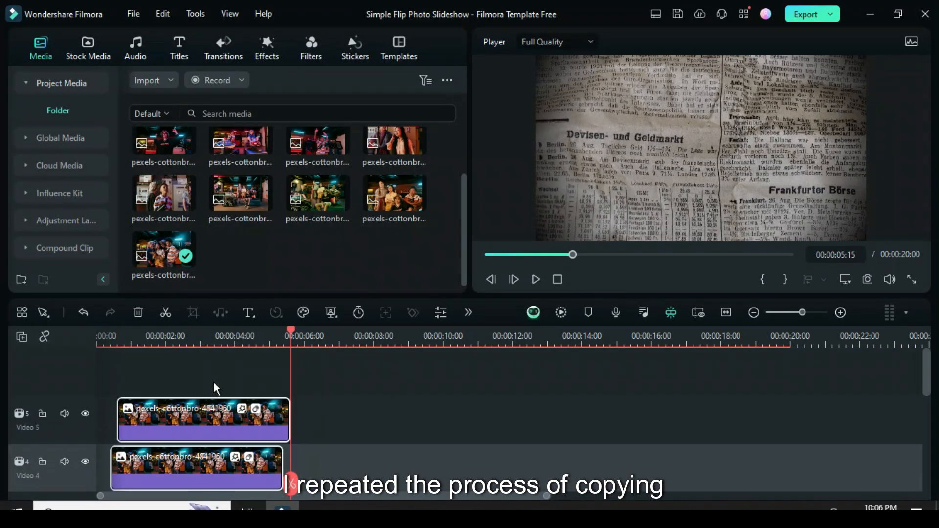
click(21, 336)
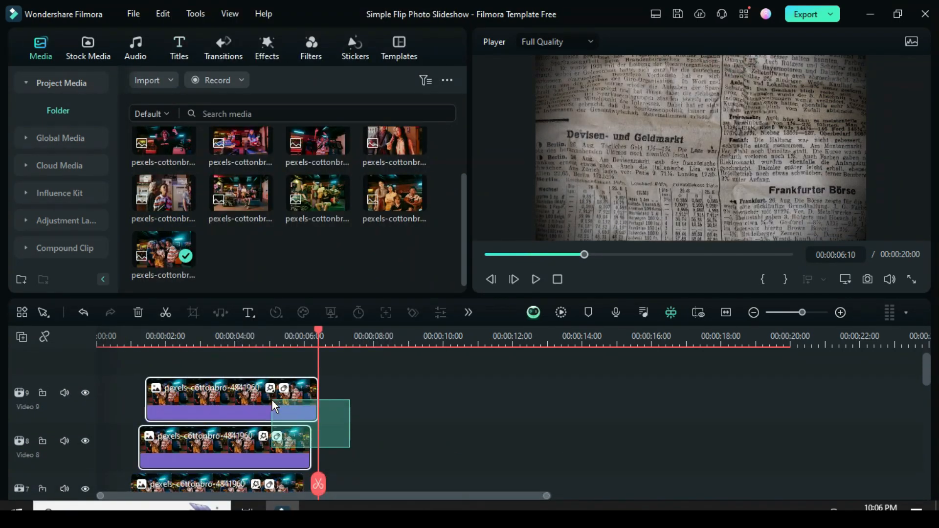
click(22, 336)
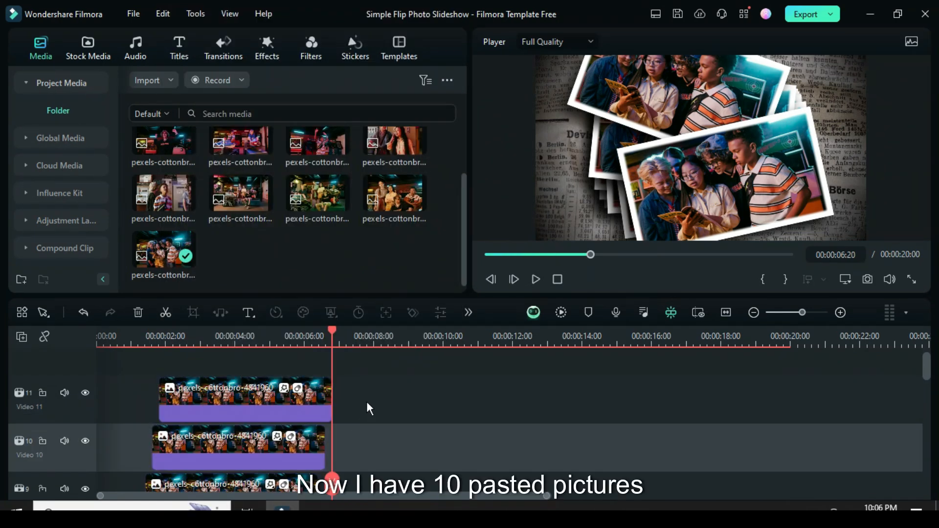
scroll(down, 3)
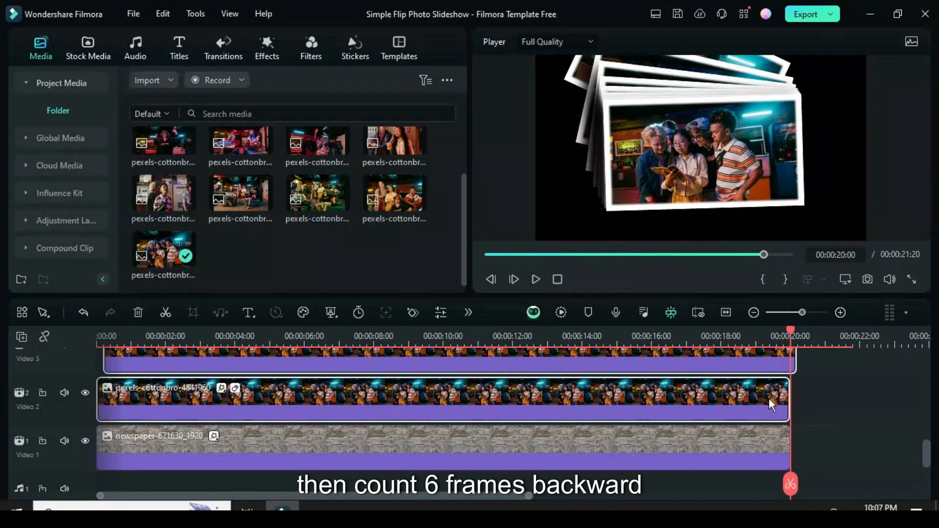
Split off and delete the tails of the clips on video tracks 4 through 7.
scroll(right, 3)
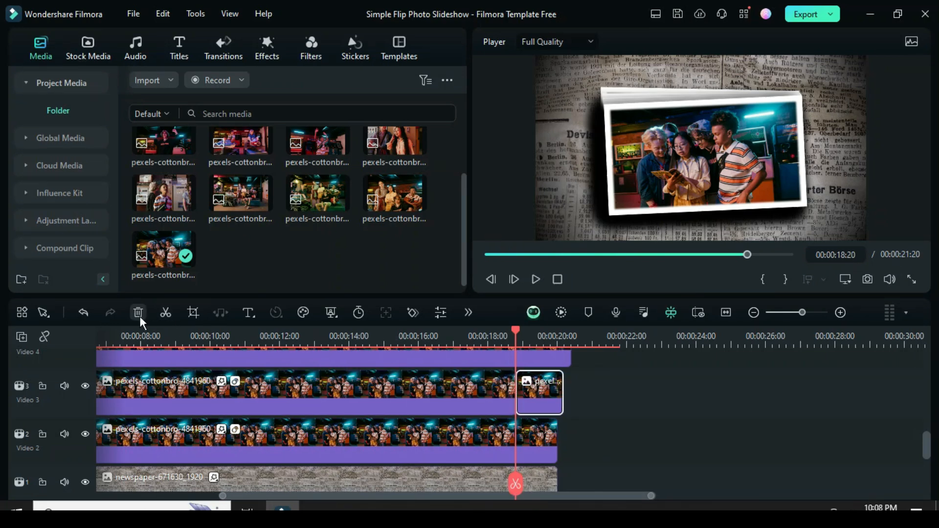
scroll(up, 3)
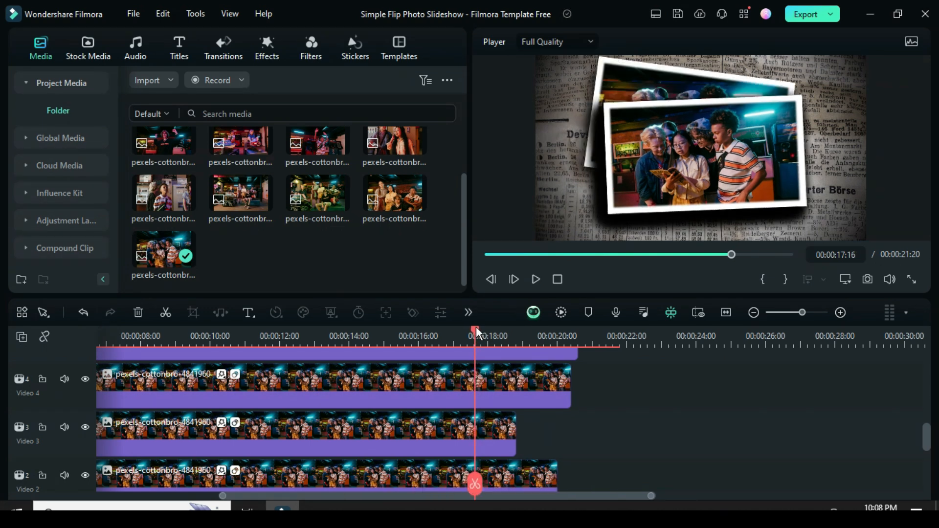
click(165, 312)
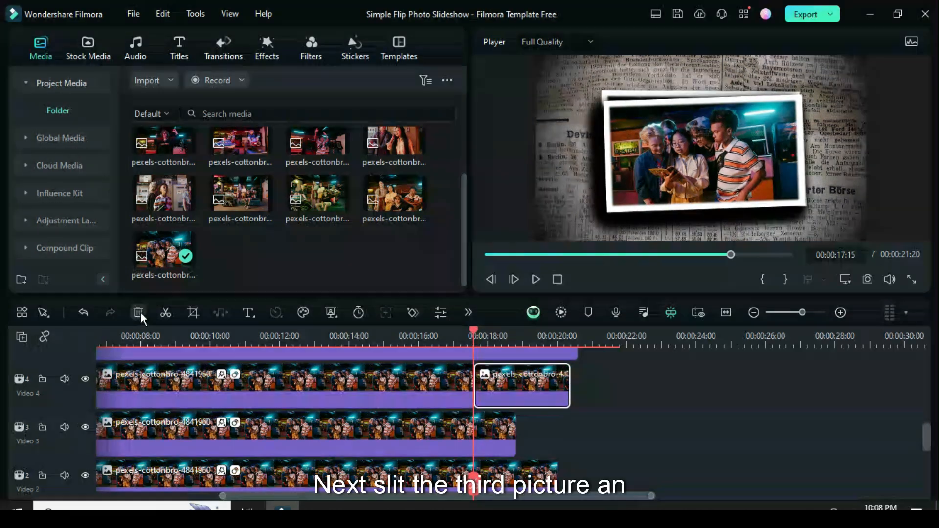
click(138, 311)
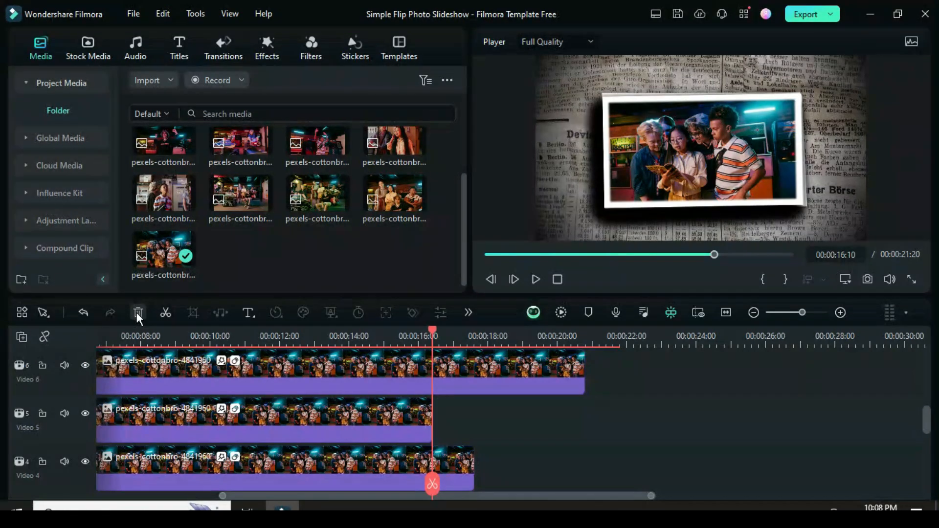
click(391, 333)
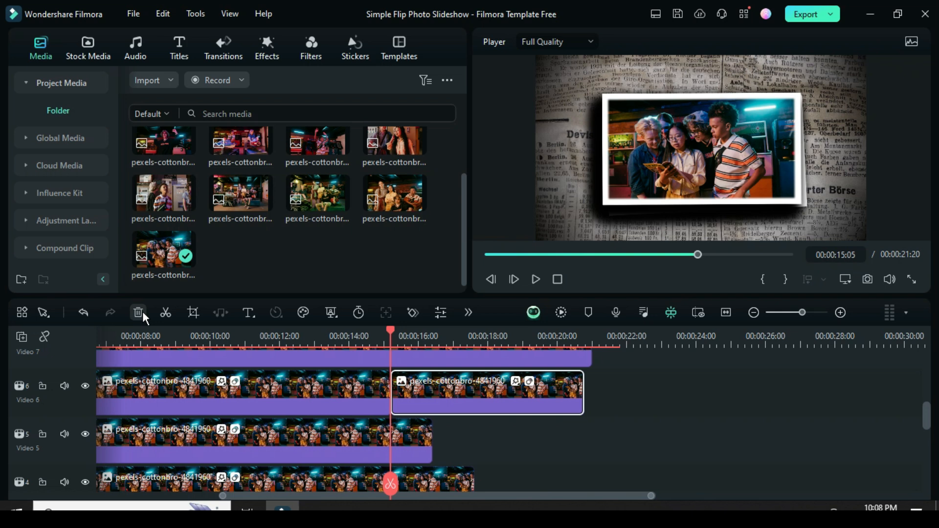
click(349, 331)
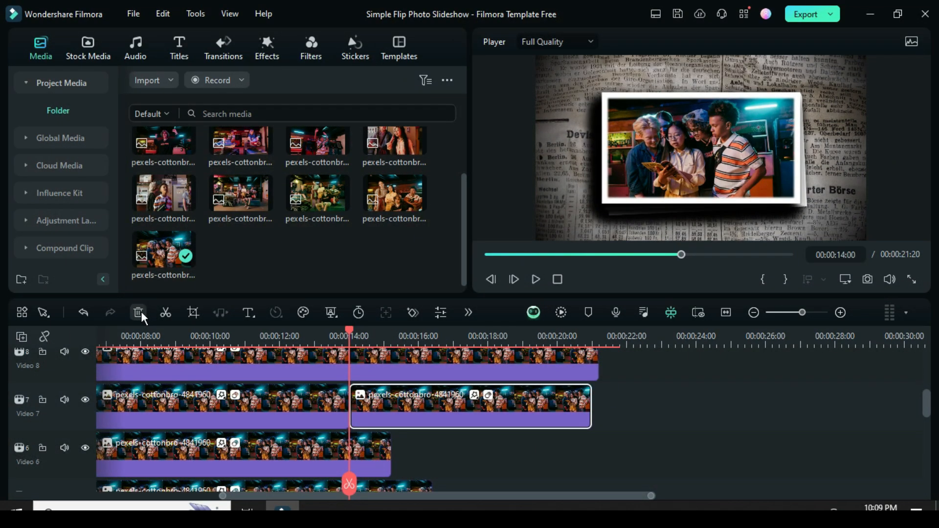
click(306, 335)
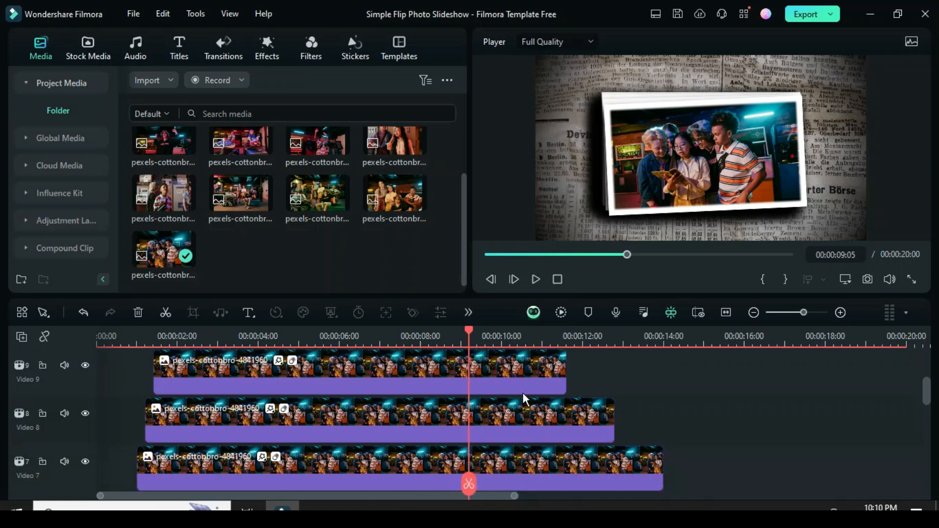
mouse_move(554, 419)
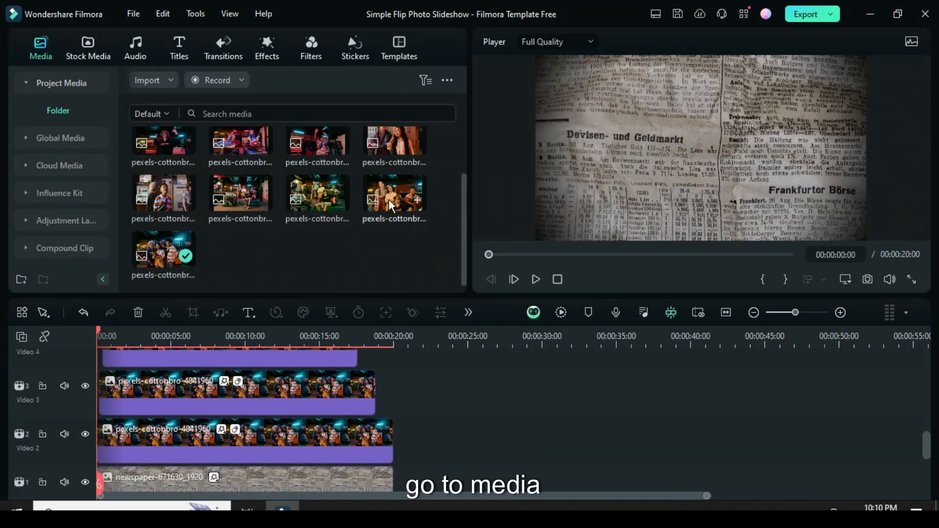
Drag different library photos onto the top photo tracks 10 and 11.
click(394, 193)
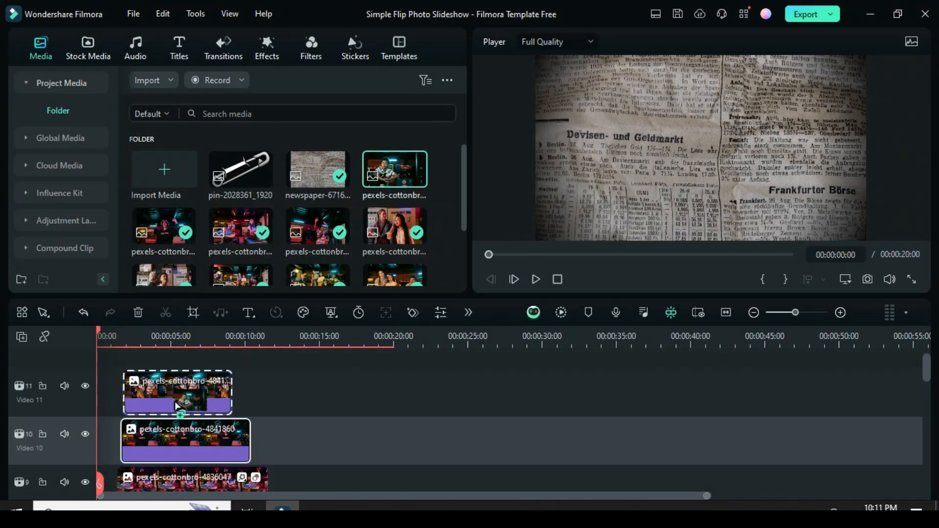
scroll(down, 3)
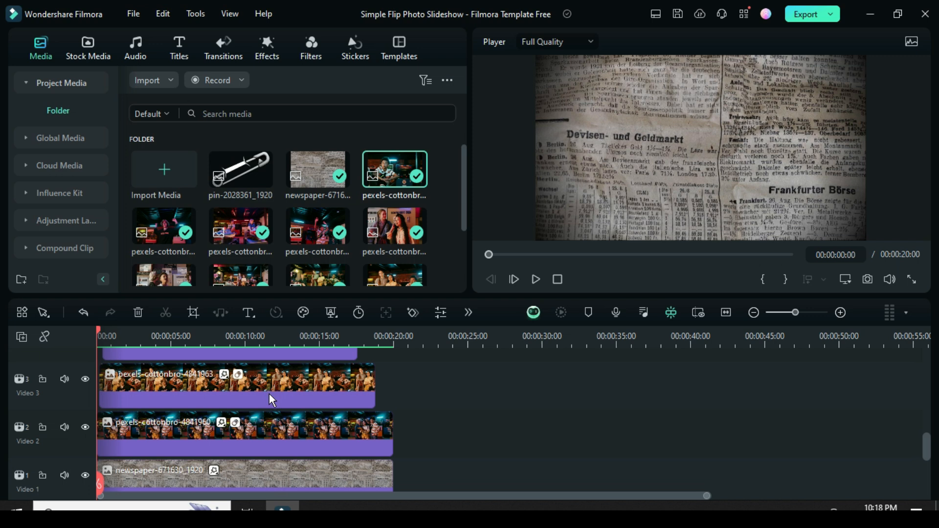
Play the flip-photo slideshow preview, pausing and resuming, then stop playback.
click(534, 279)
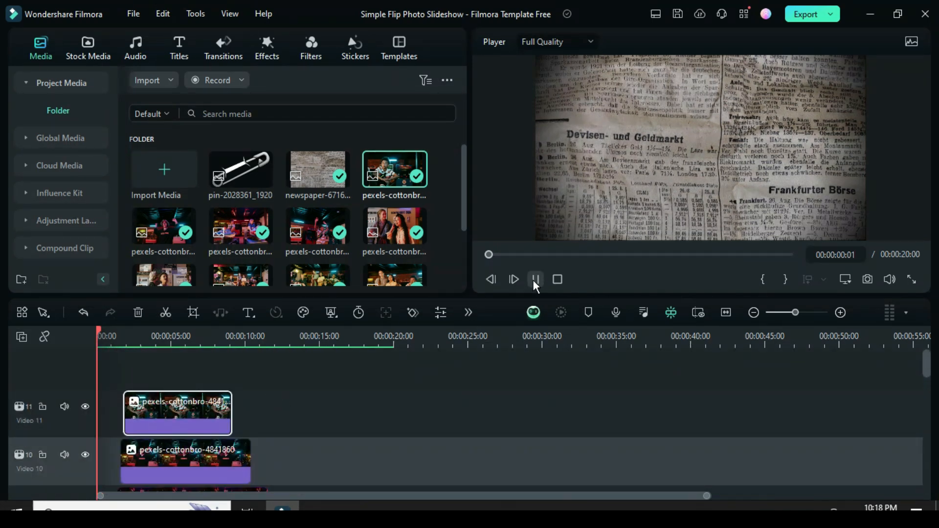
click(513, 279)
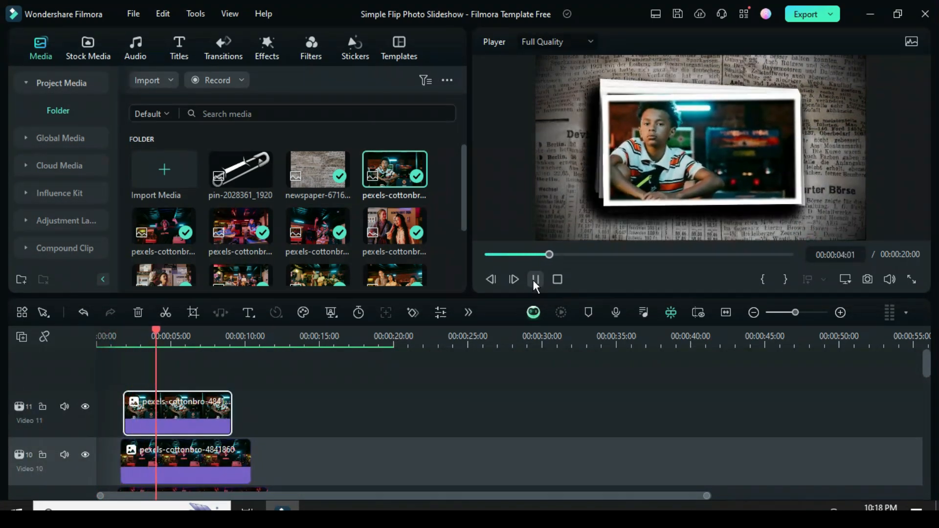
click(513, 280)
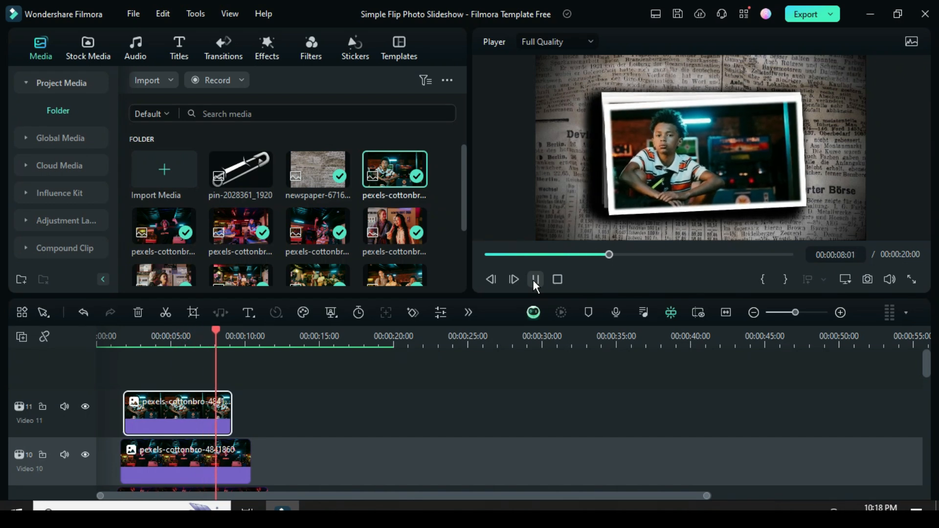
click(533, 279)
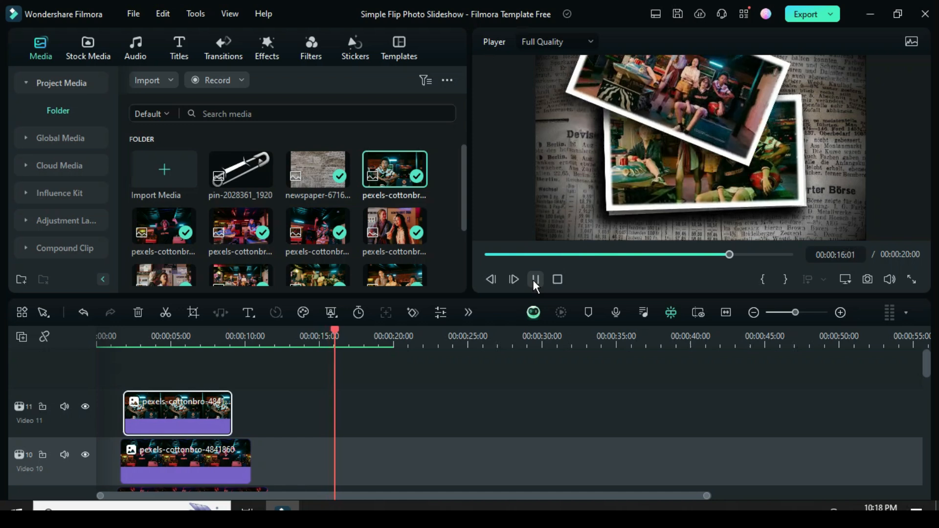
click(533, 279)
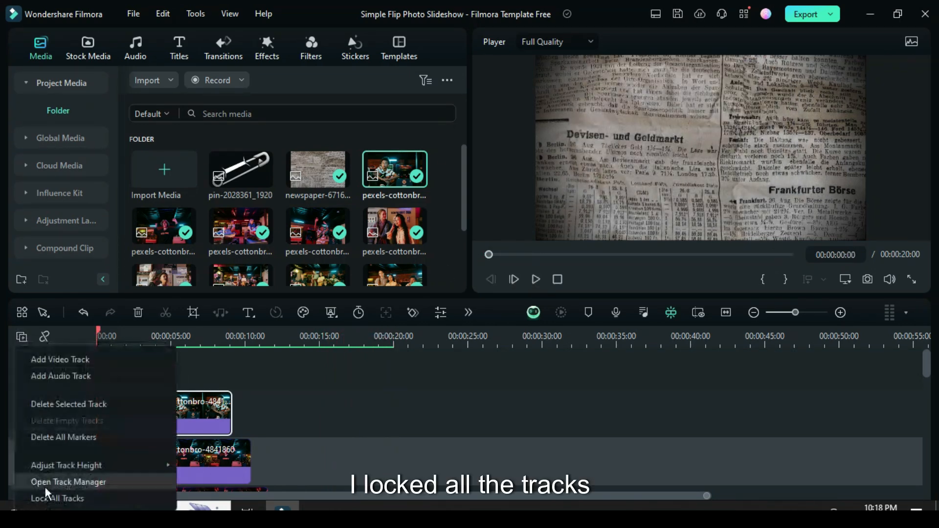
Lock all tracks and put pin-2028361_1920 on new track 12, opening its properties.
click(57, 498)
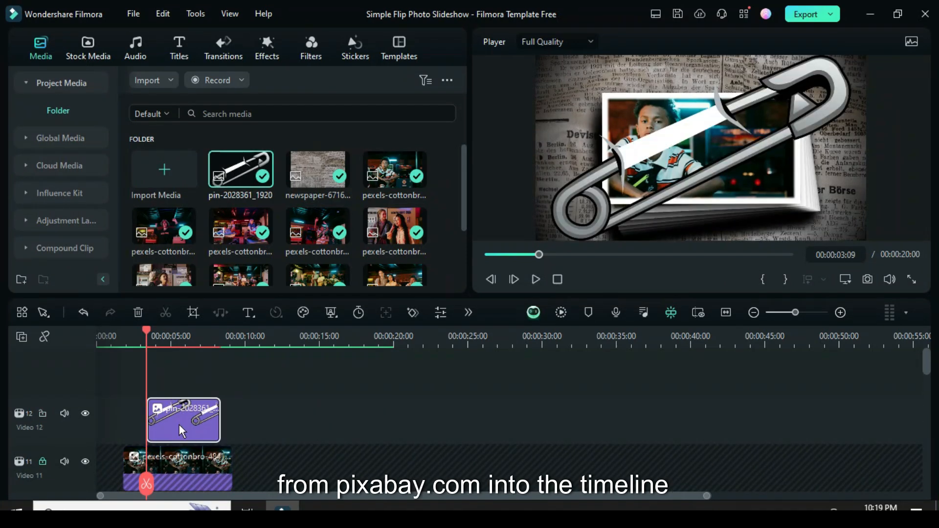
click(183, 419)
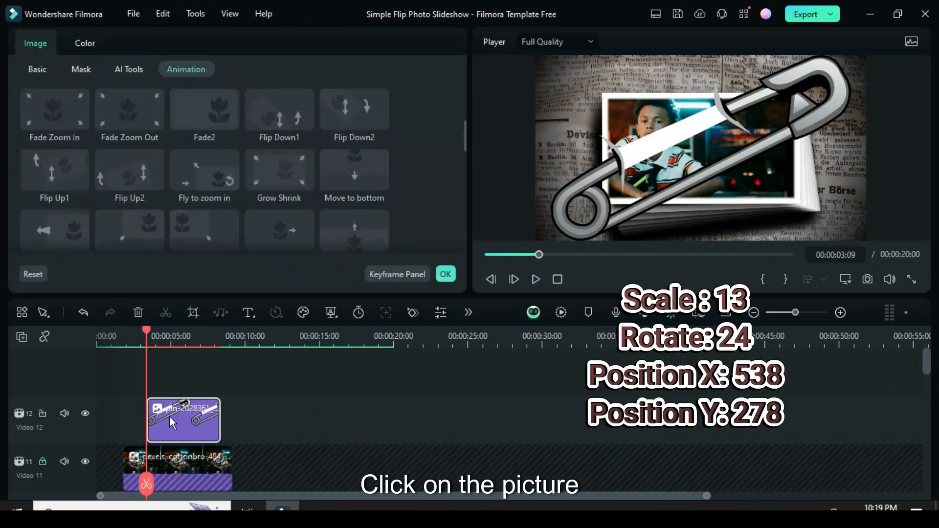
Set the pin's scale to 13%, position to 538, 278, and rotation to 24°.
click(37, 70)
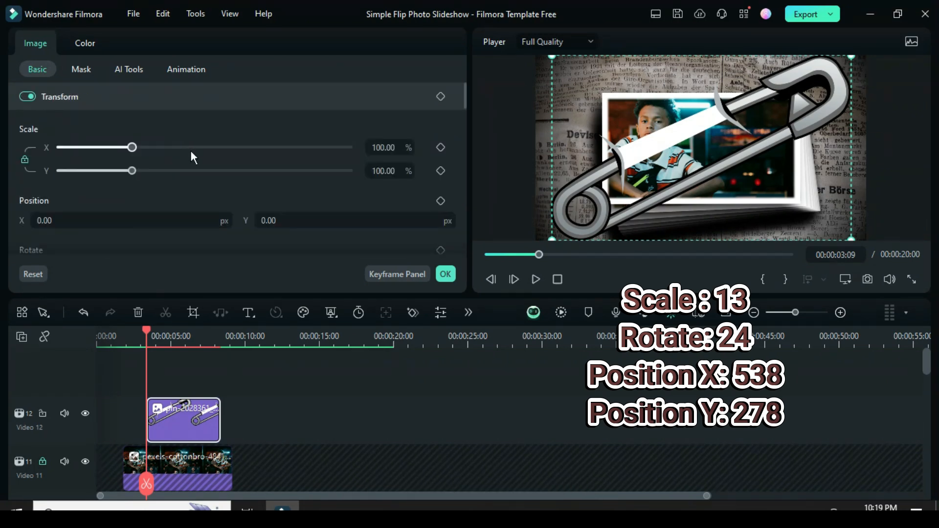
drag(131, 148, 64, 148)
text(278)
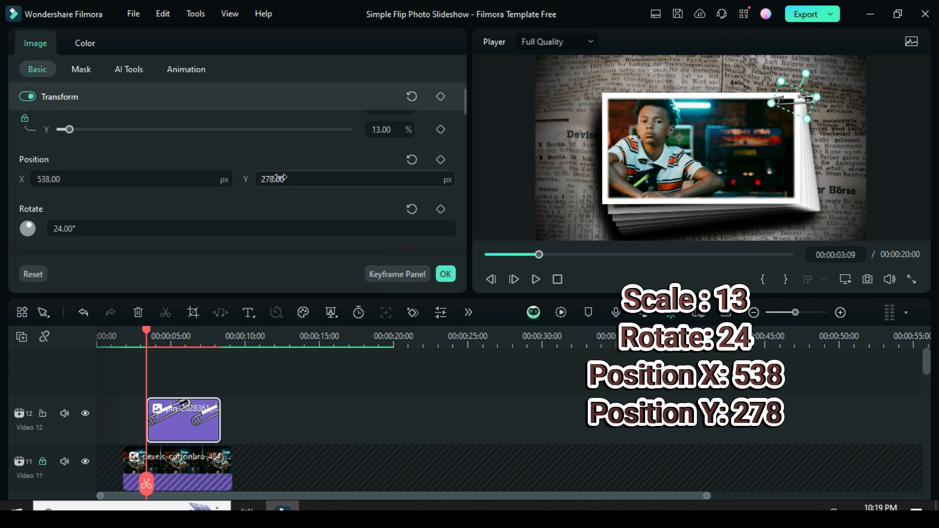
click(40, 48)
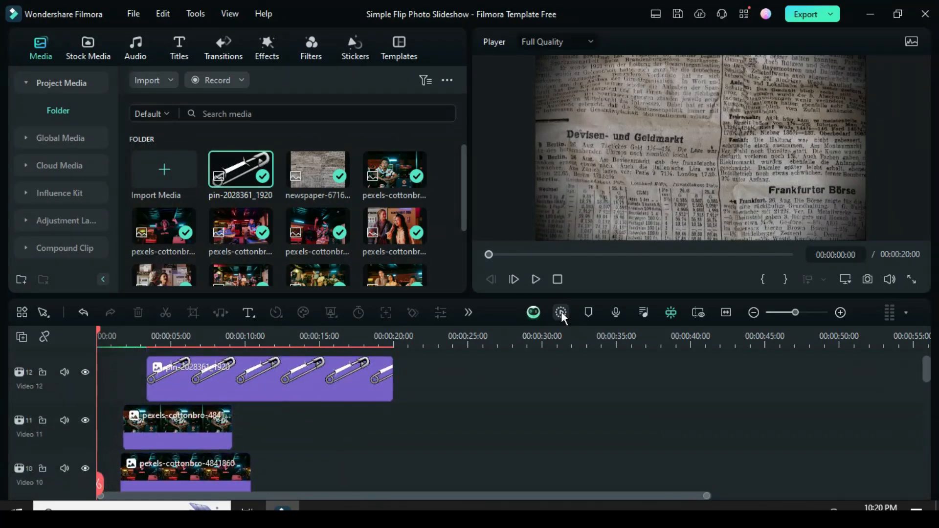
Render a preview of the pin-extended slideshow and play it back to check.
click(561, 312)
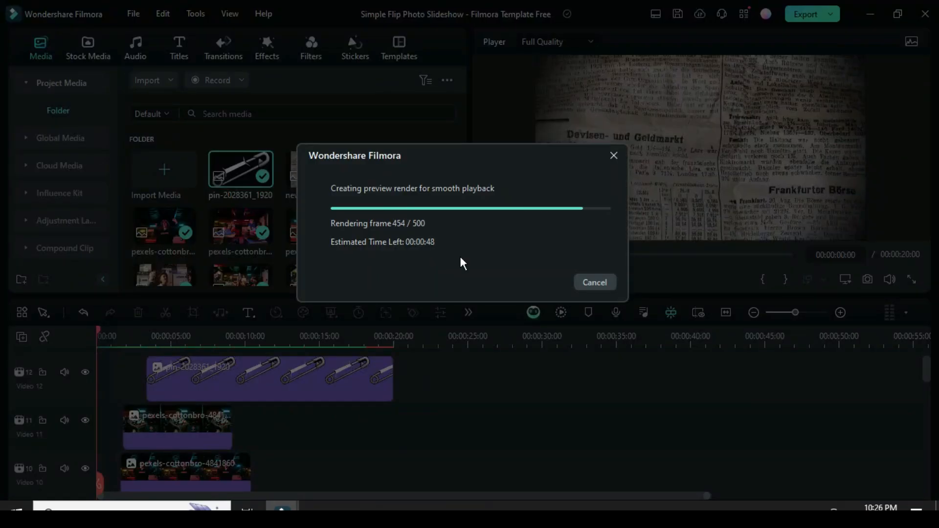
click(594, 283)
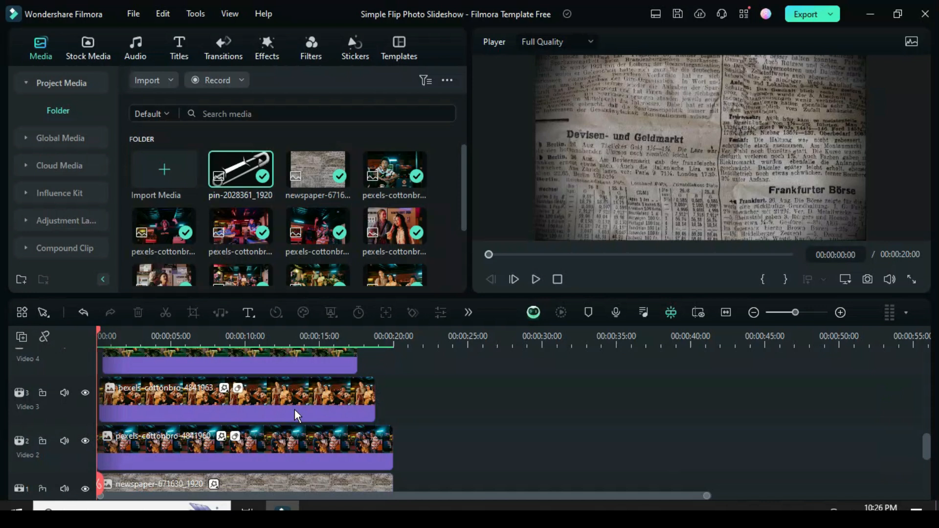
click(534, 279)
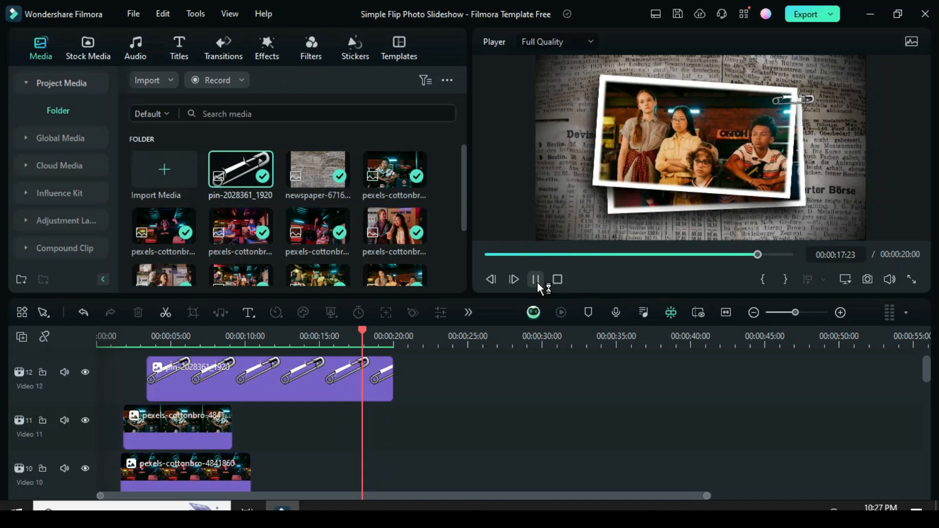
click(556, 279)
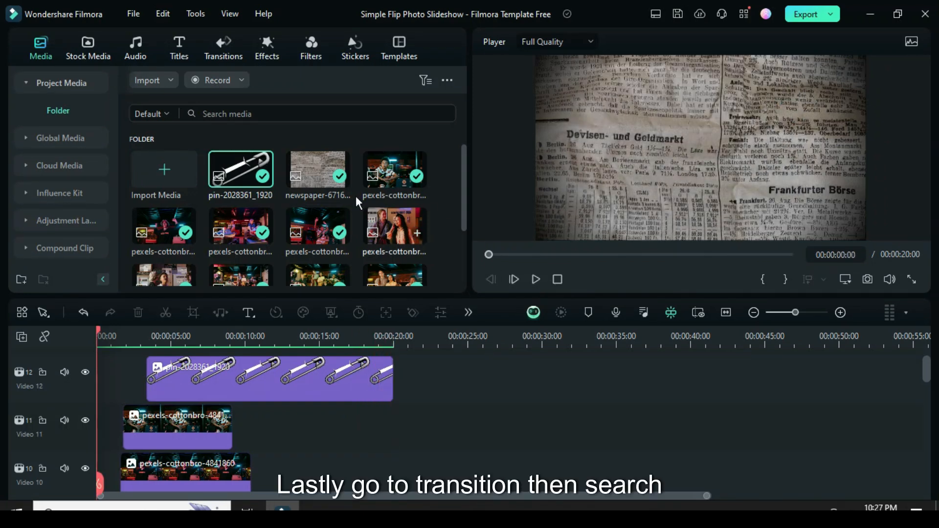
Apply a 20-frame postfix transition to both ends of the pin clip.
click(223, 48)
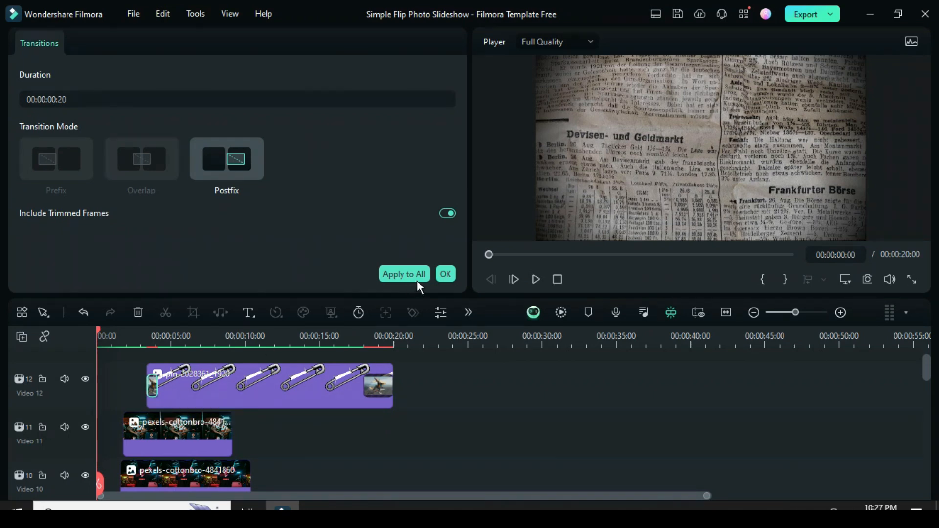
click(445, 274)
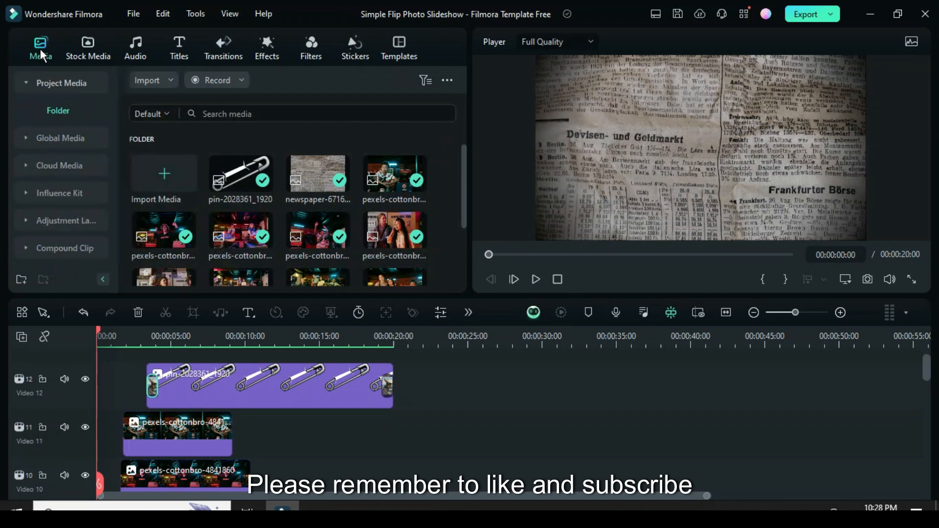
Play back the final slideshow with stacking photos and the transitioned pin.
click(534, 279)
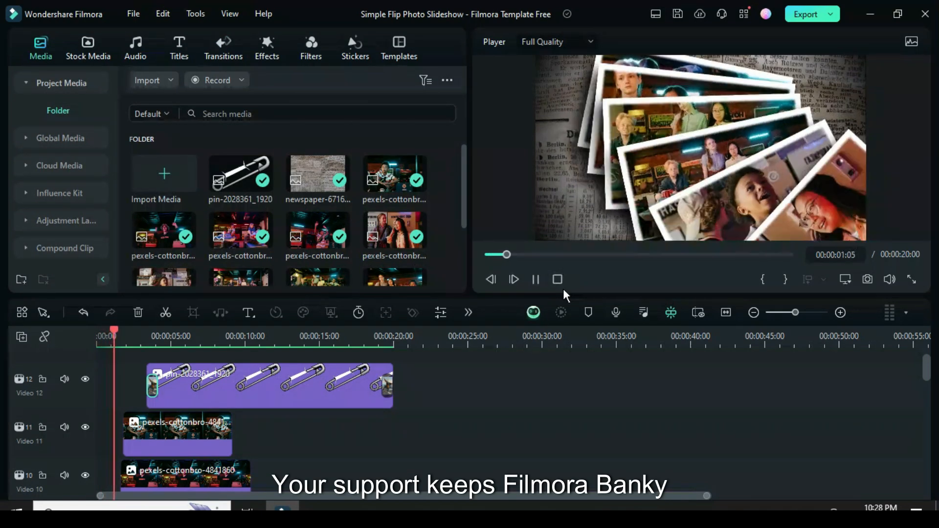
click(512, 279)
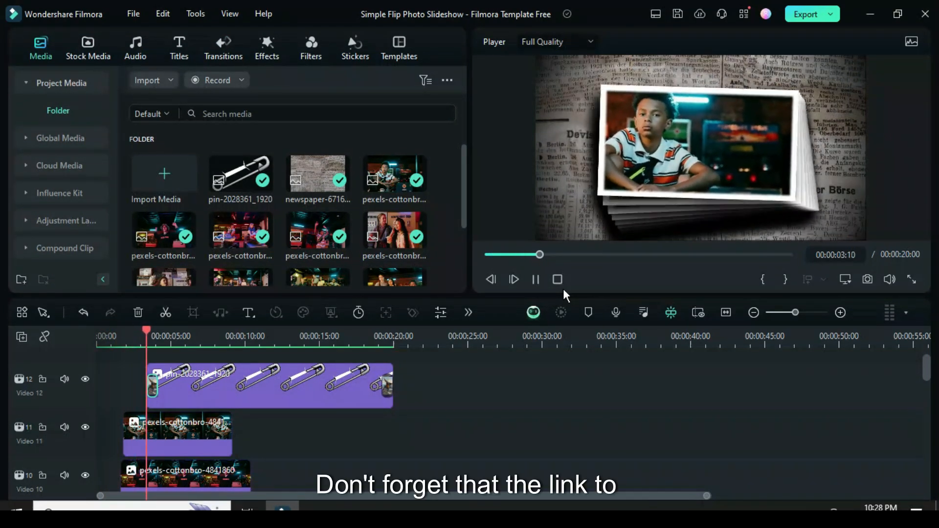